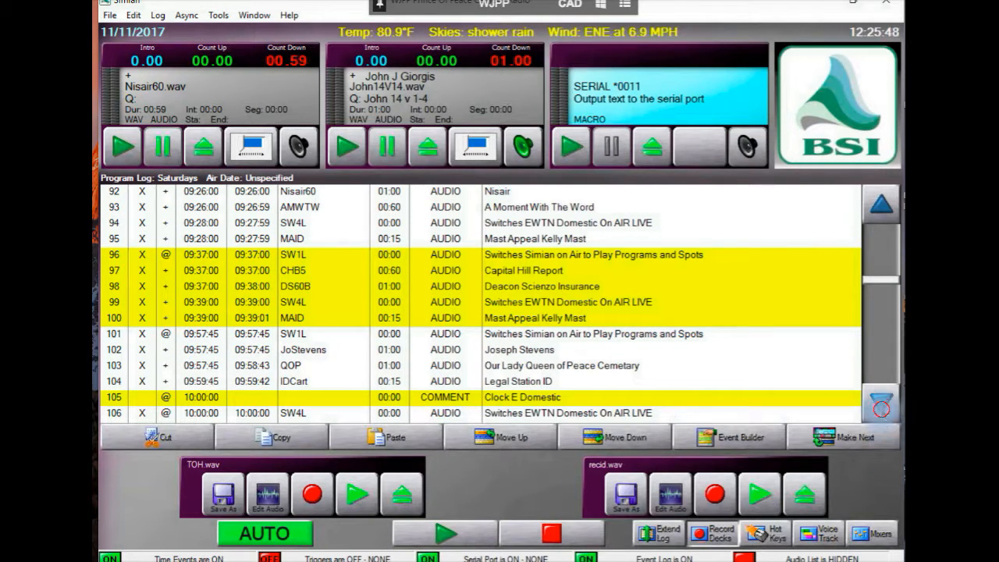
- Scroll the Saturday log to the 10:00 hour and open the SW4L switch cart
scroll("down", 3)
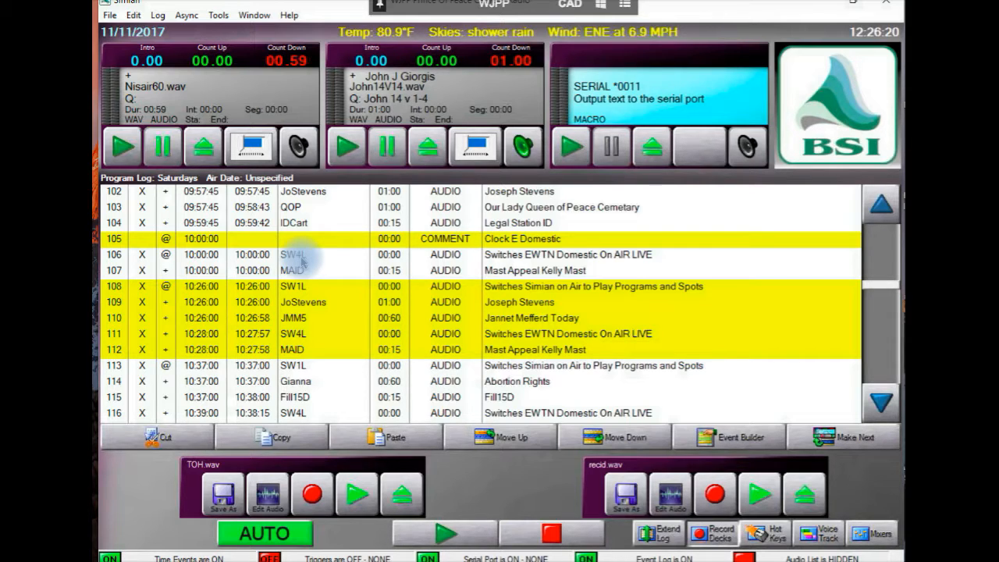
right_click(292, 255)
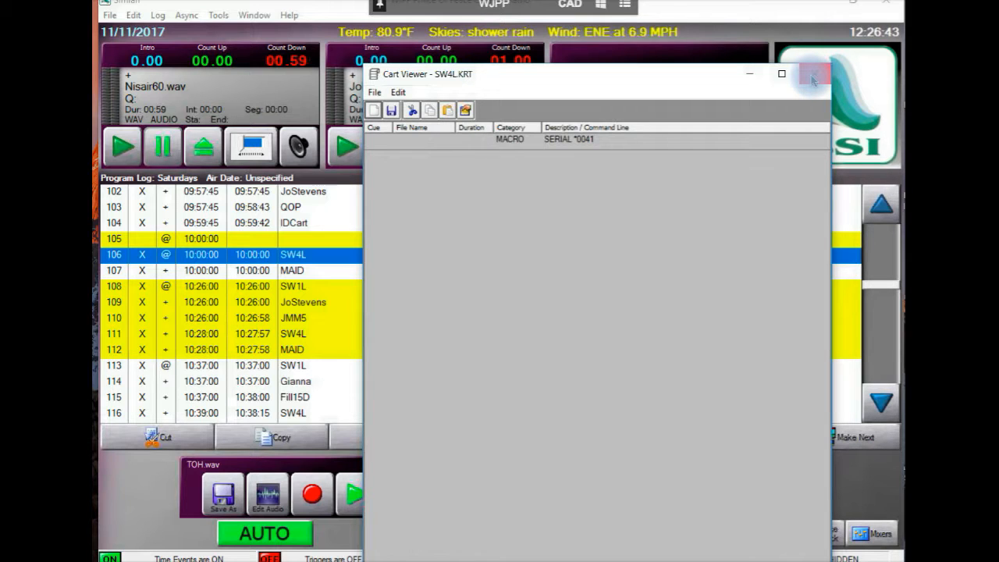
- Close the SW4L.KRT Cart Viewer window
left_click(814, 74)
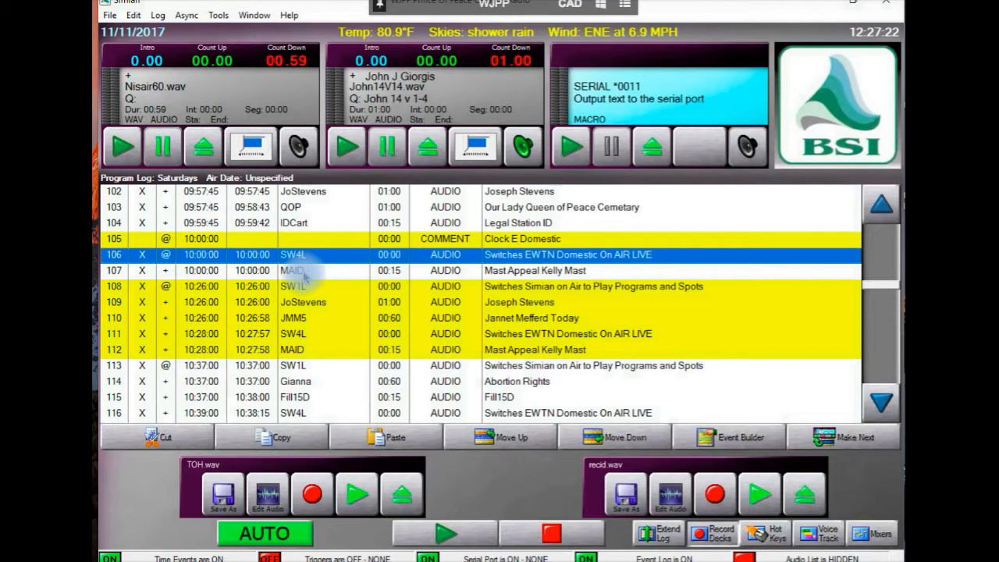
right_click(293, 270)
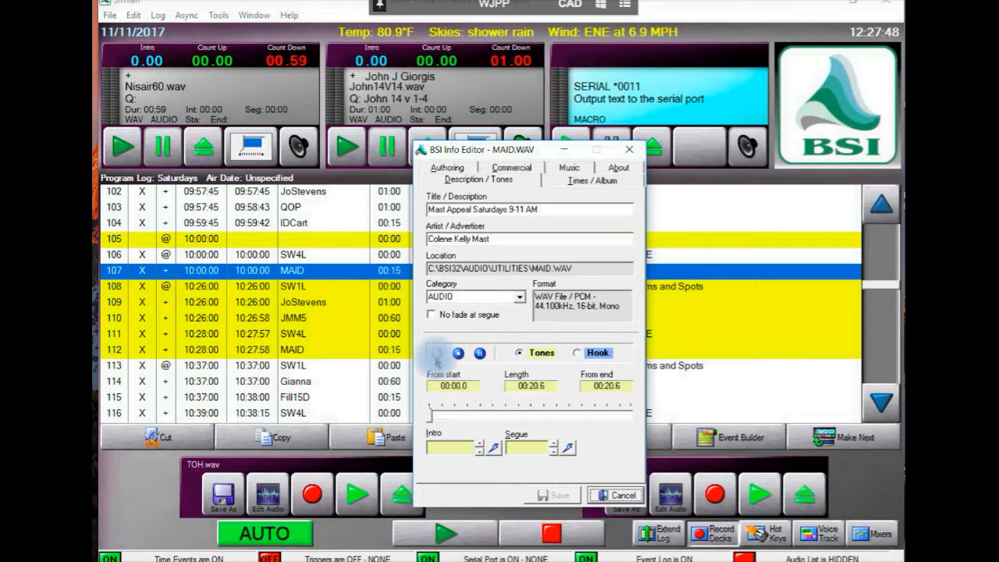
left_click(458, 353)
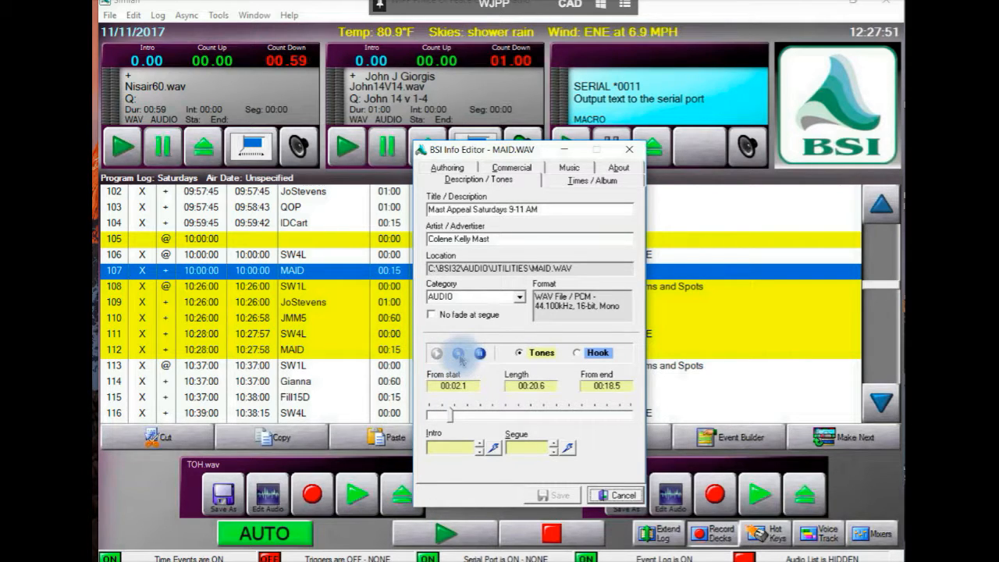
left_click(437, 353)
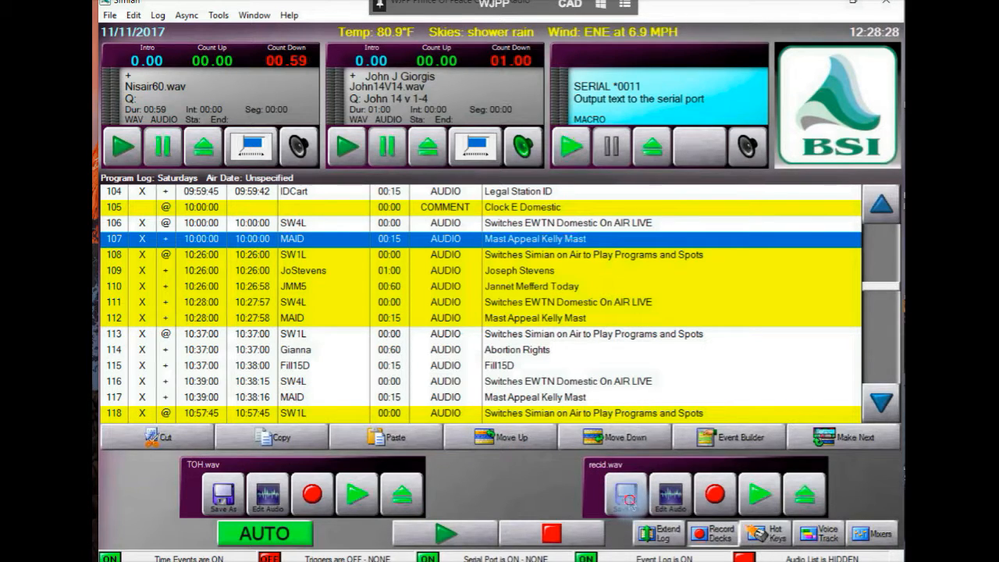
- Record on the recid deck into RECID.wav, overwriting the existing file
left_click(625, 493)
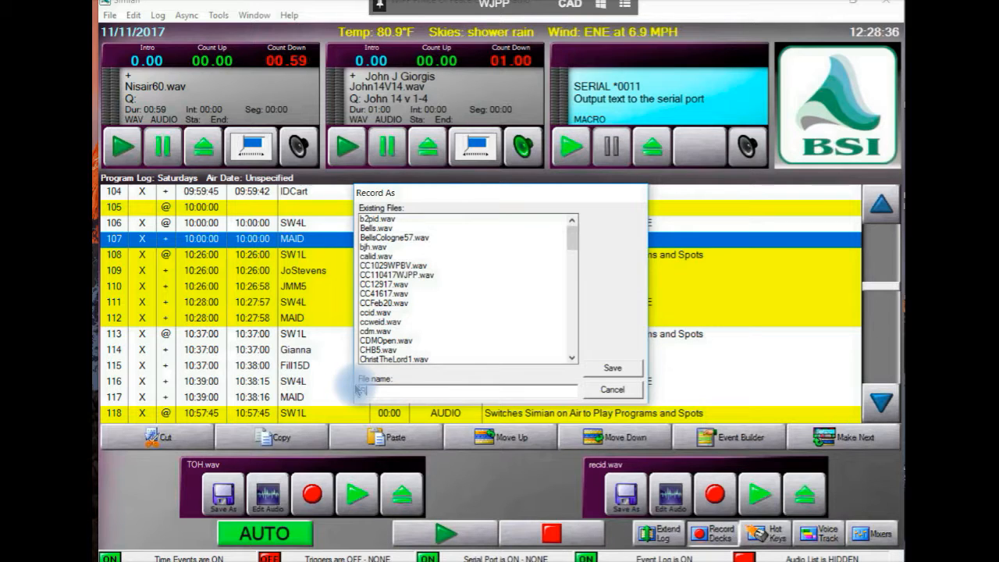
type("RECID")
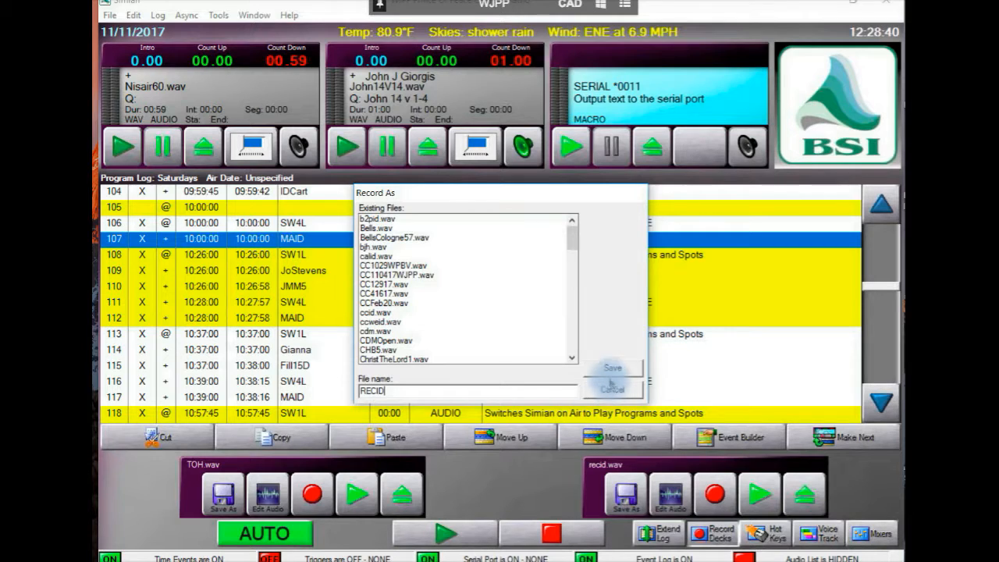
left_click(613, 368)
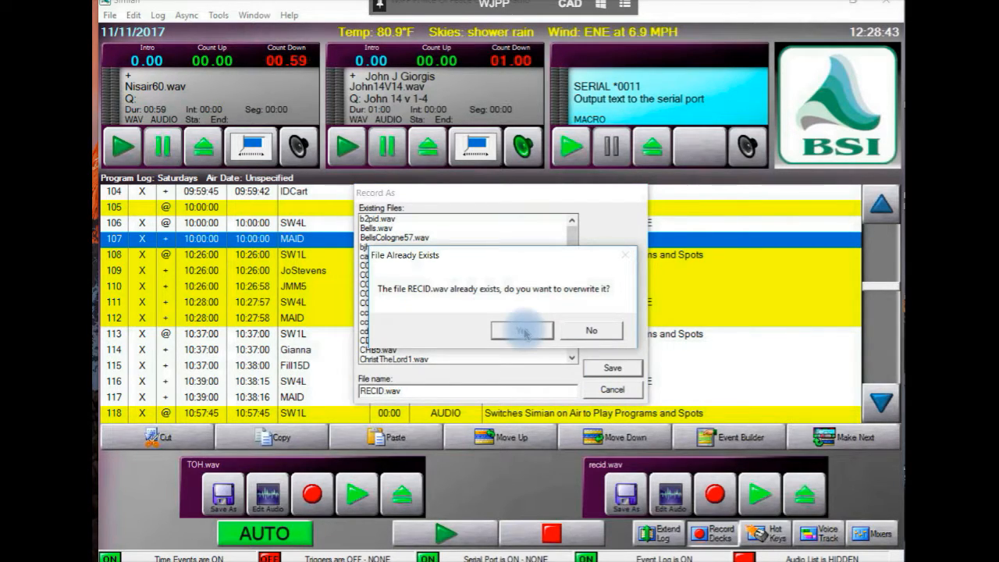
left_click(522, 331)
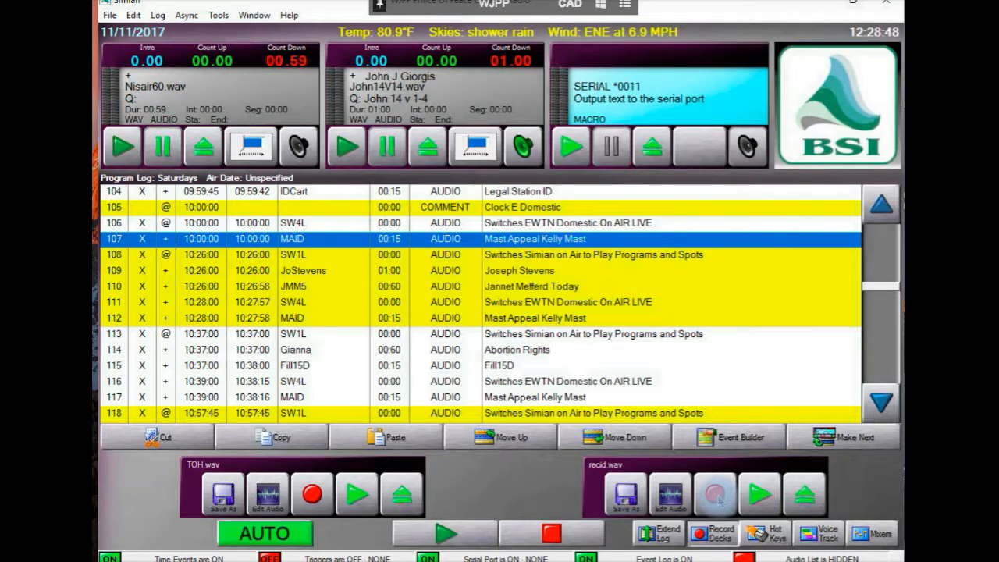
left_click(714, 493)
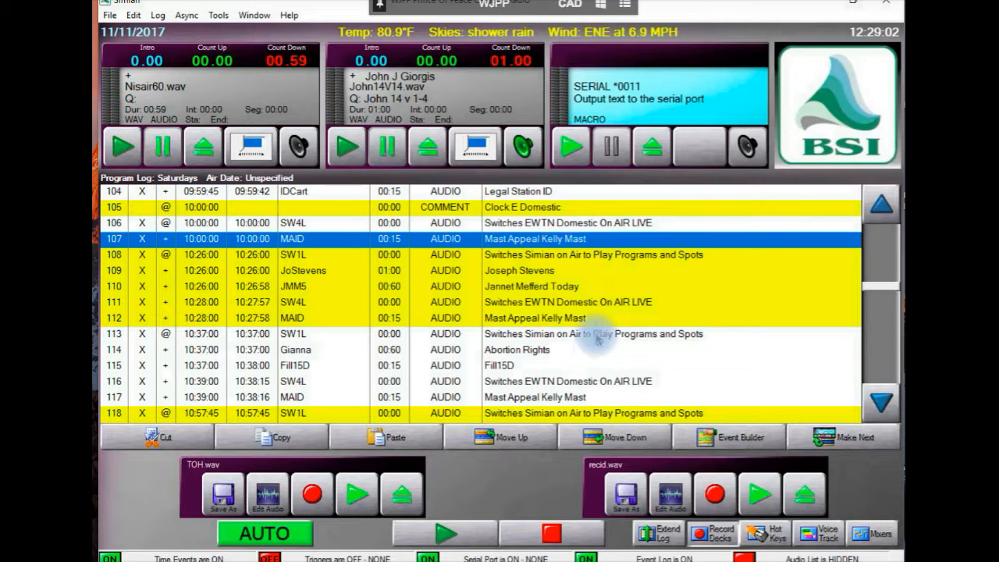
mouse_move(578, 279)
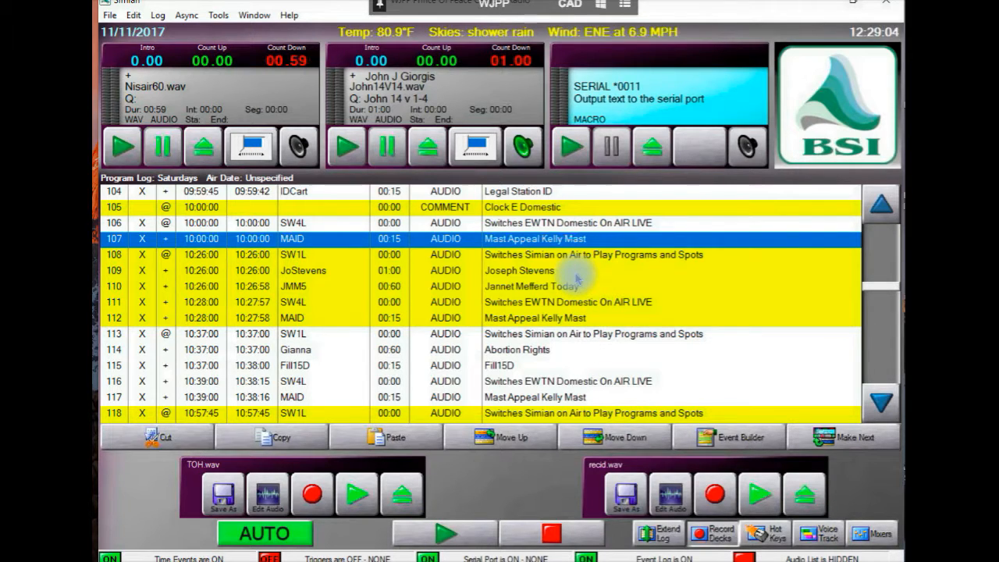
- Open Event Builder, find 'recid' in the audio list, and open its info editor
right_click(578, 274)
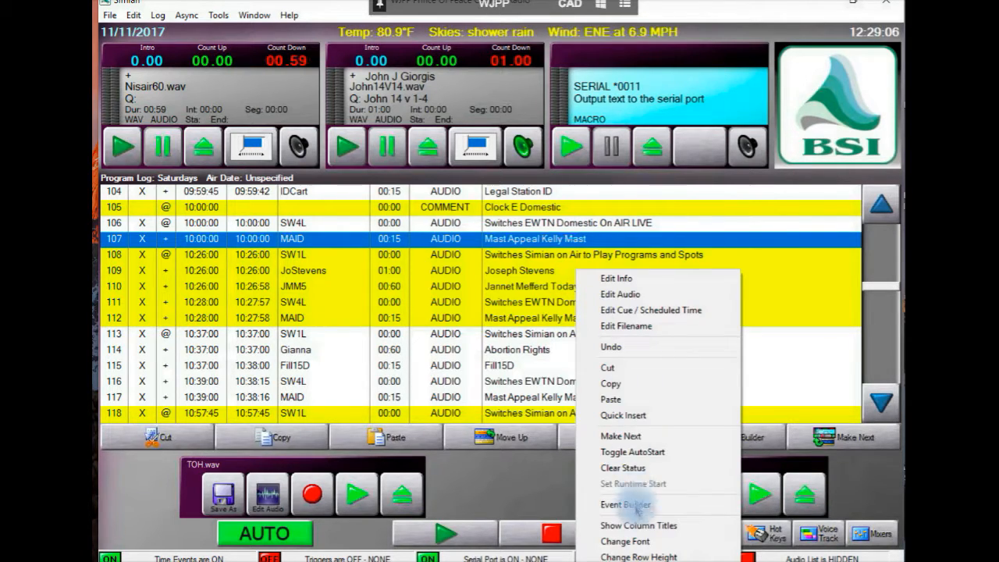
left_click(626, 505)
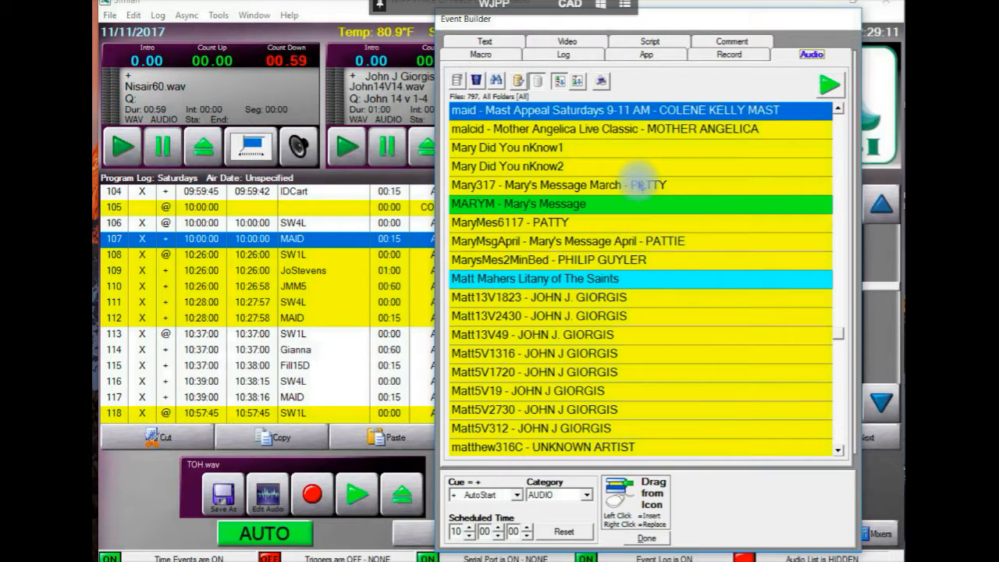
right_click(640, 185)
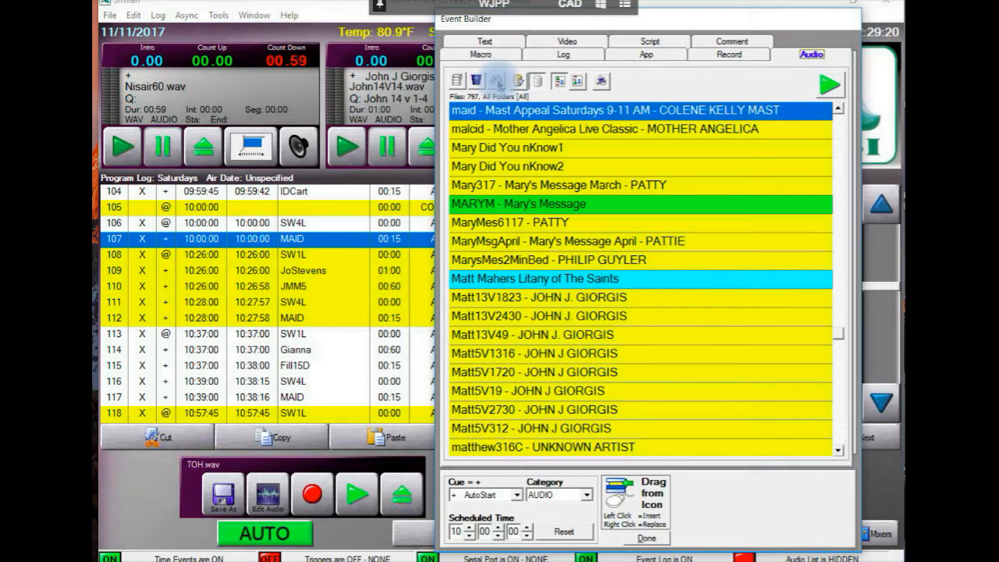
left_click(497, 80)
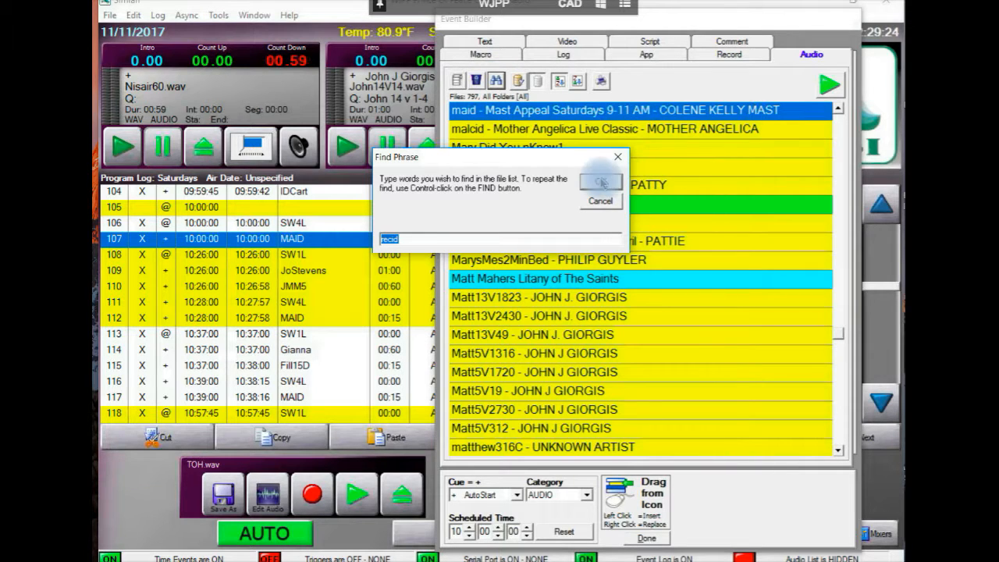
left_click(601, 184)
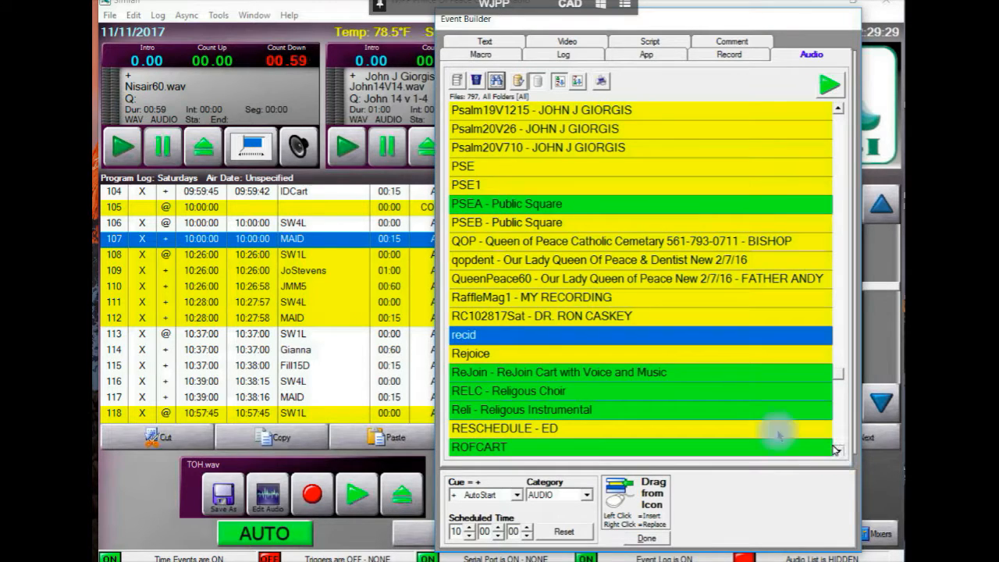
scroll("down", 3)
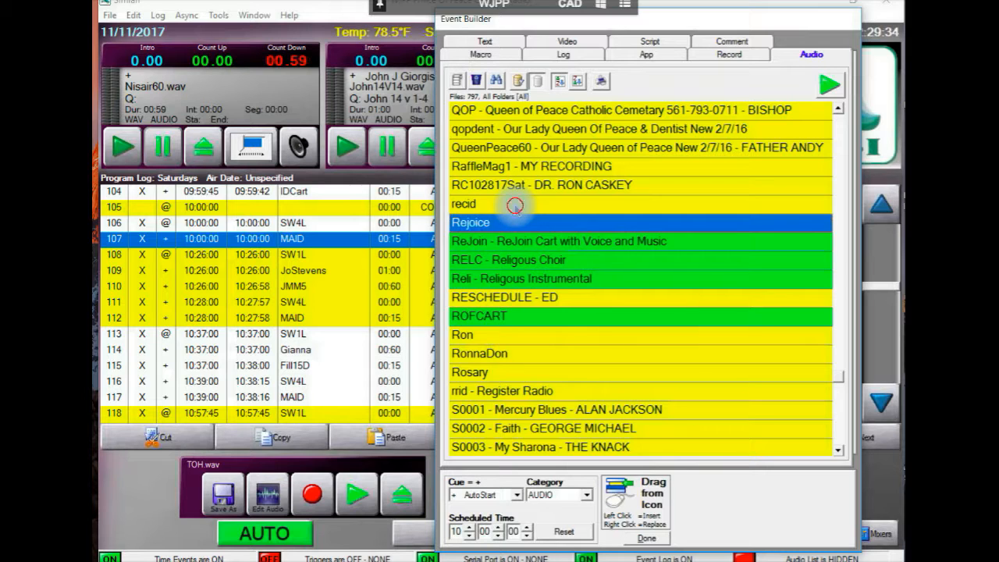
left_click(515, 203)
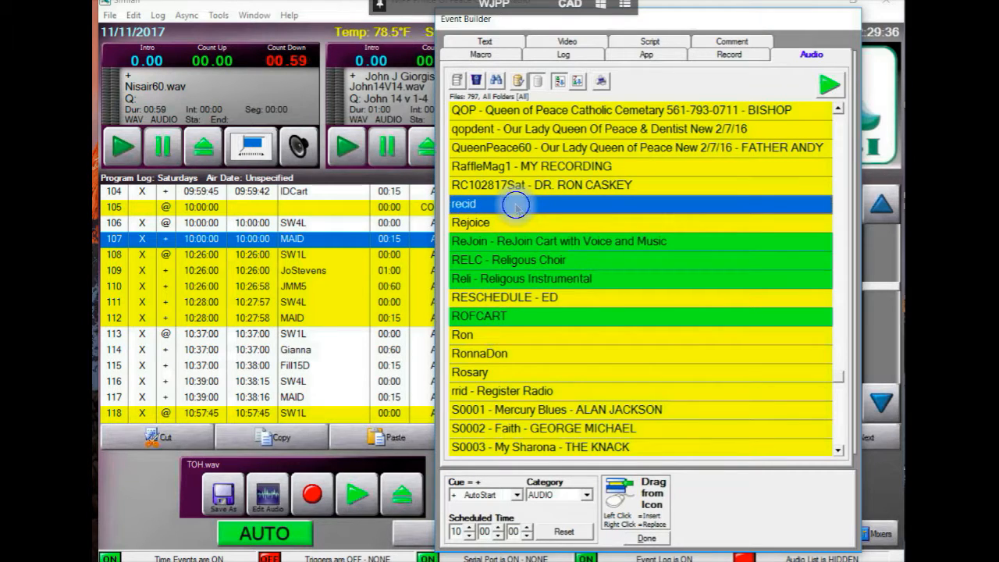
right_click(516, 203)
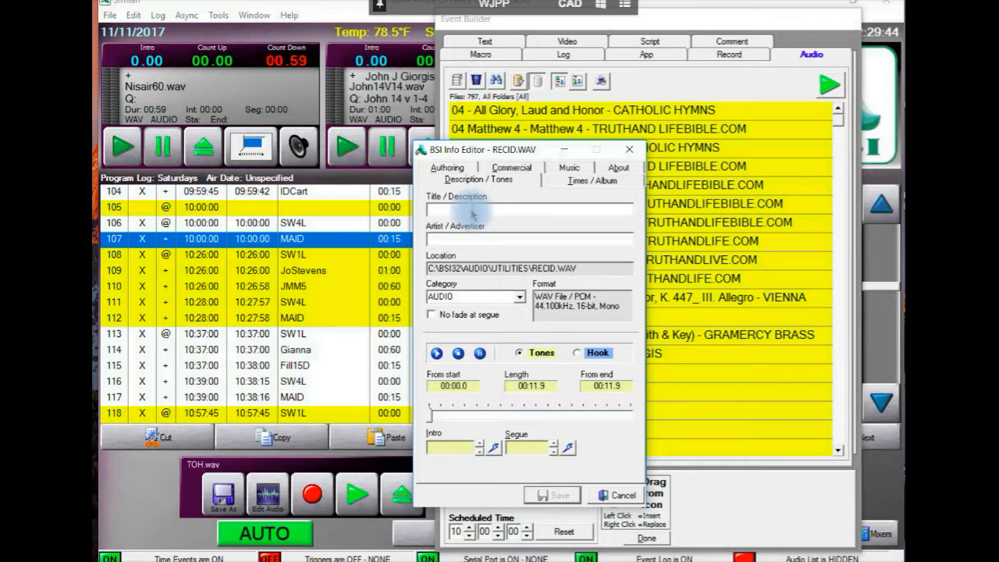
type("Ron D")
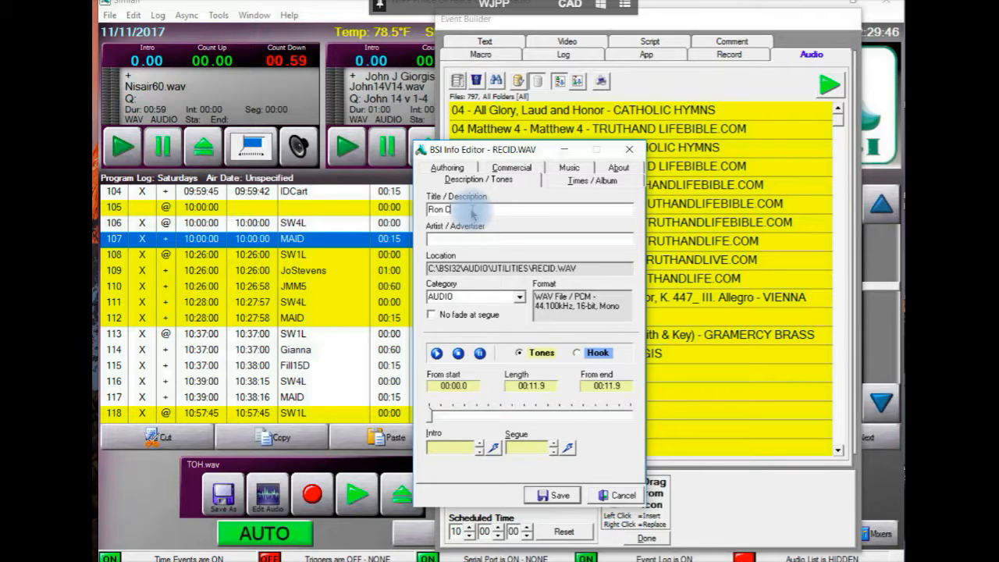
type("ider Show")
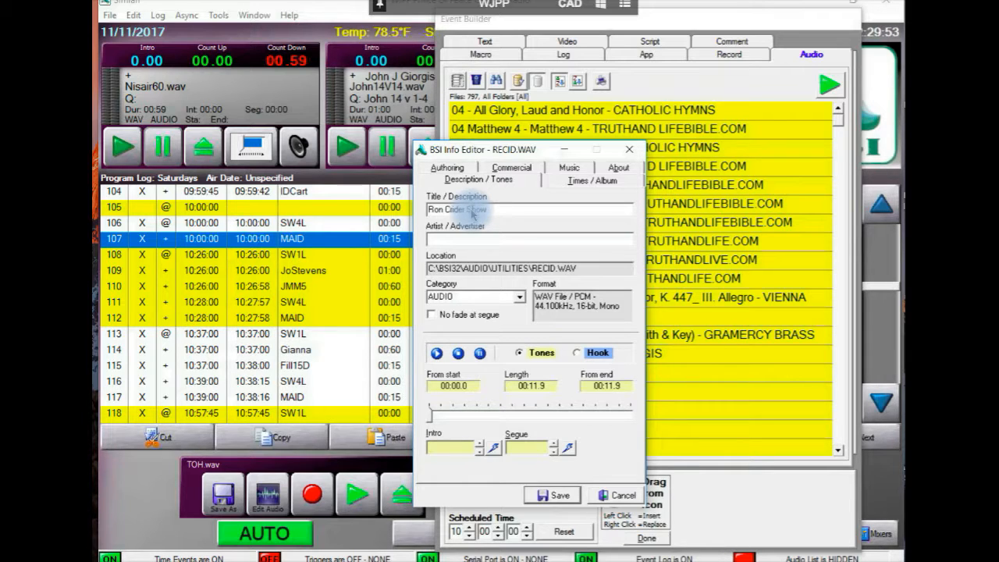
type("9-1")
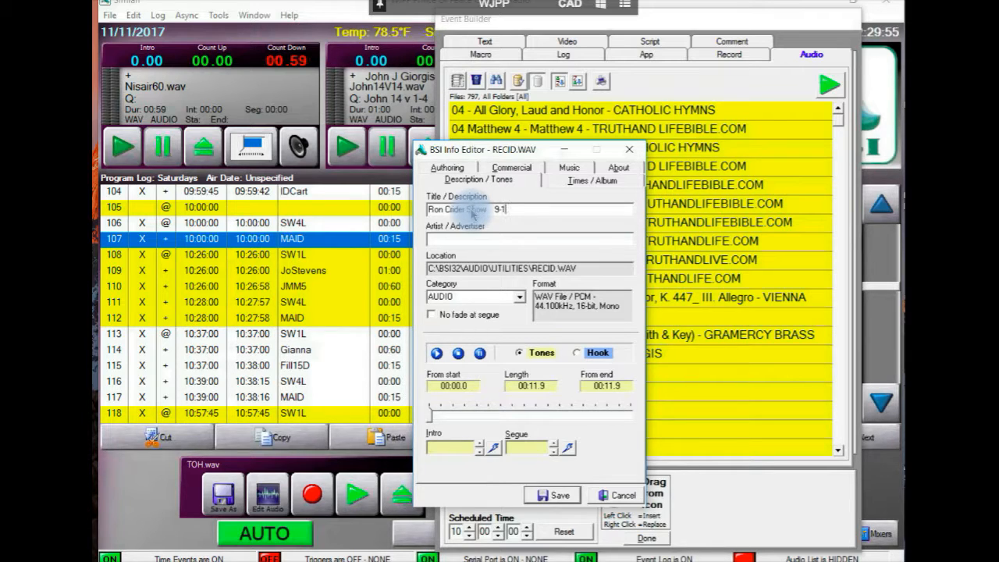
type("1 AM")
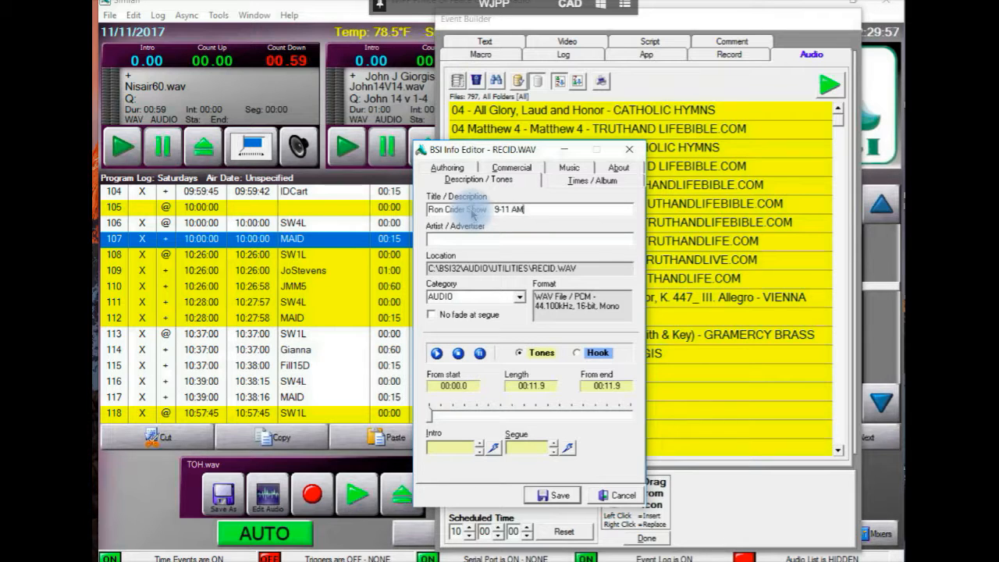
type("E")
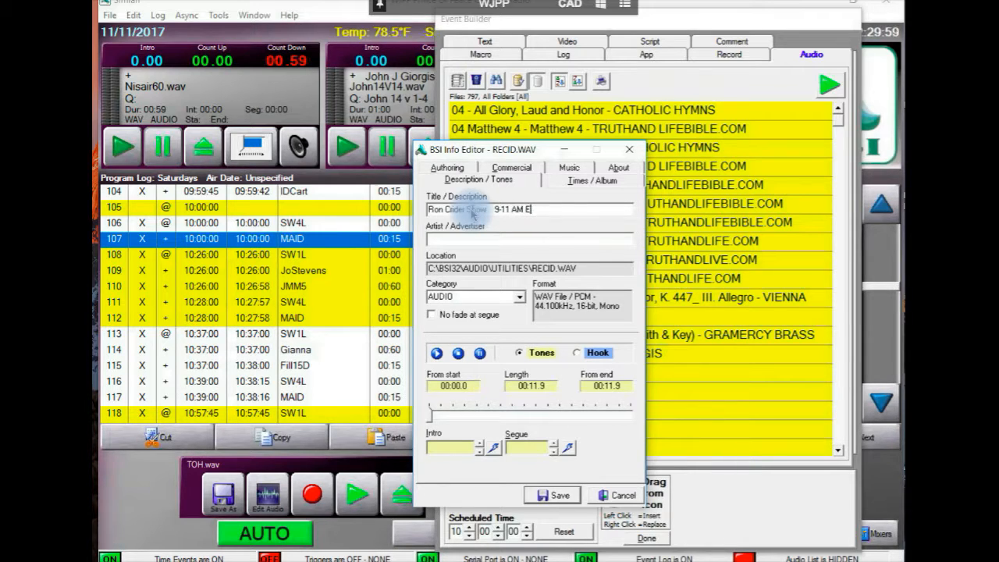
type("T")
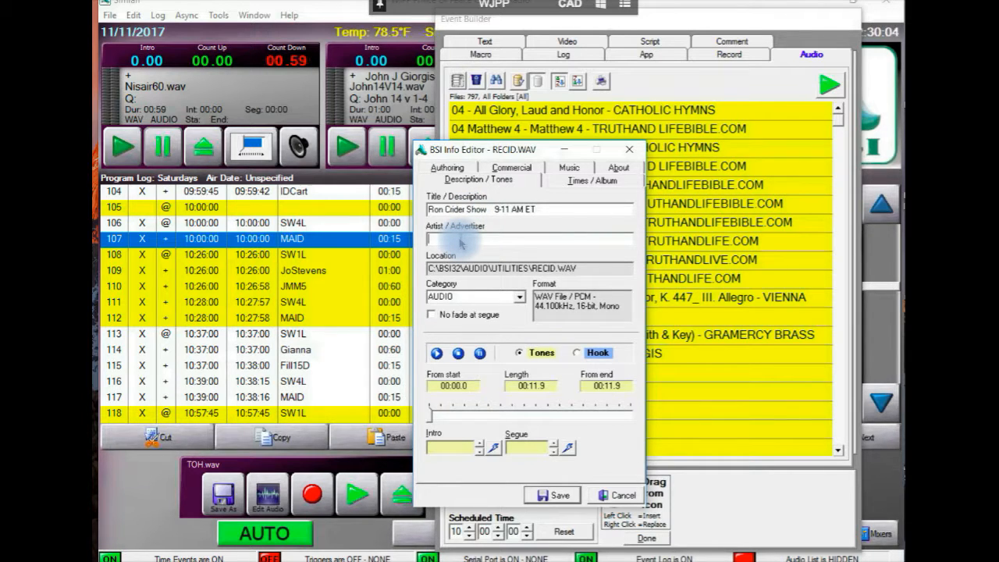
type("Ron Ci")
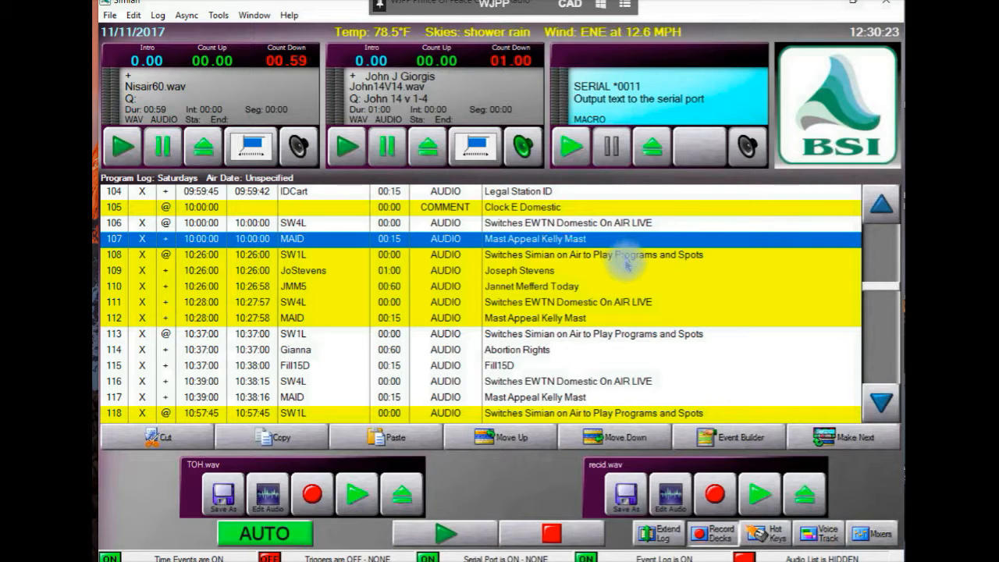
- Open Event Builder from the log and search the audio list for recid
right_click(625, 255)
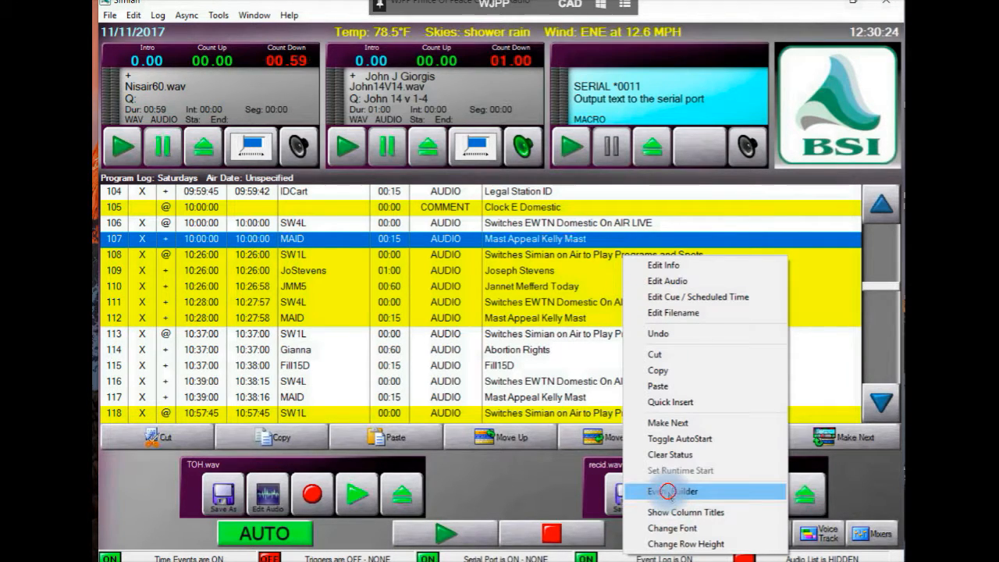
left_click(676, 491)
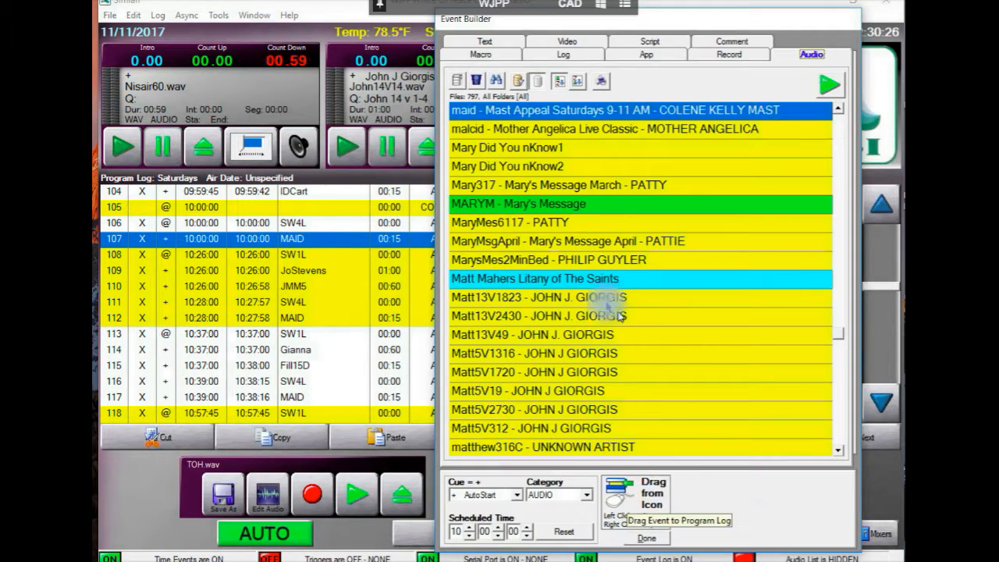
left_click(496, 81)
type("recid")
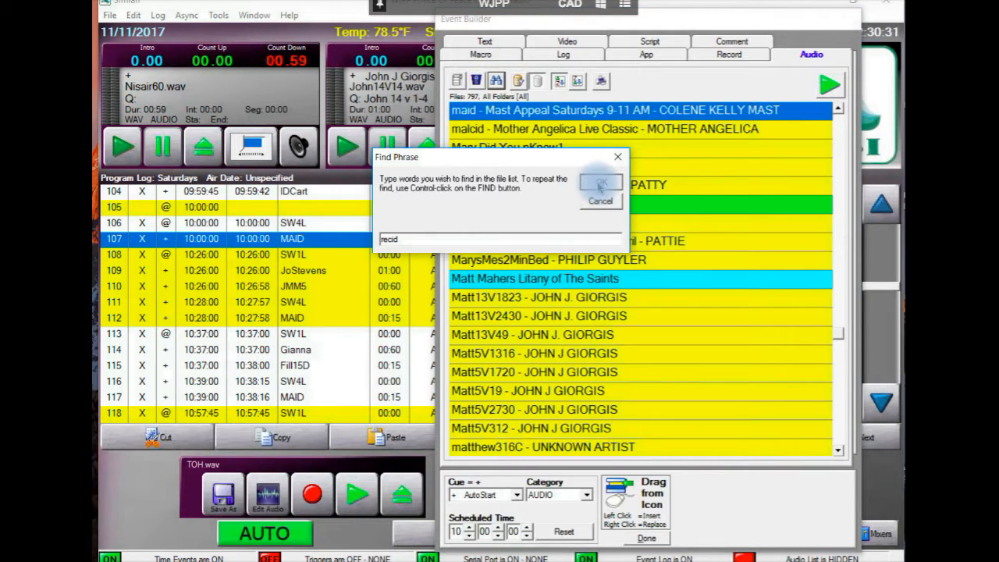
left_click(600, 185)
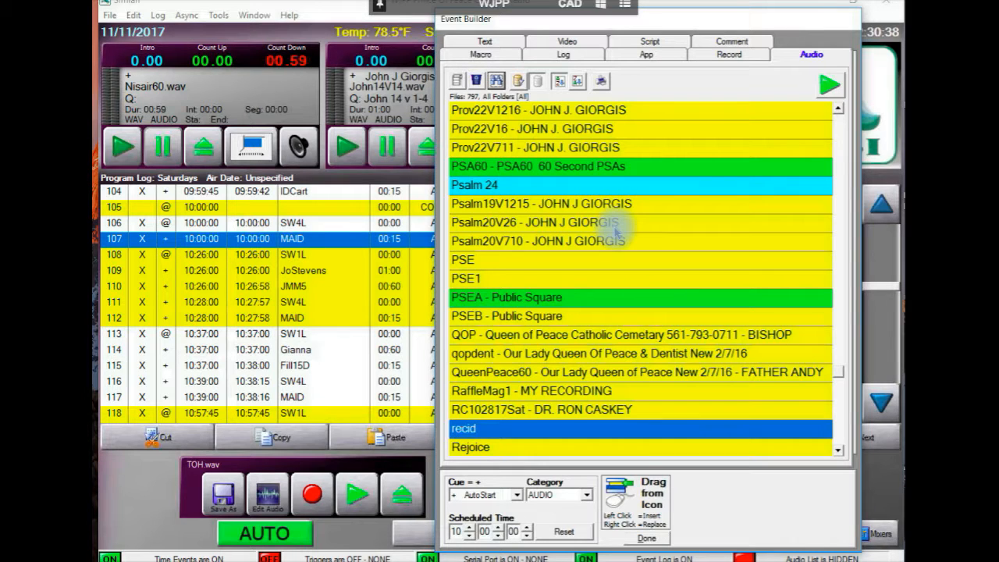
- Refresh and repeat the recid search until the new show title appears
right_click(613, 227)
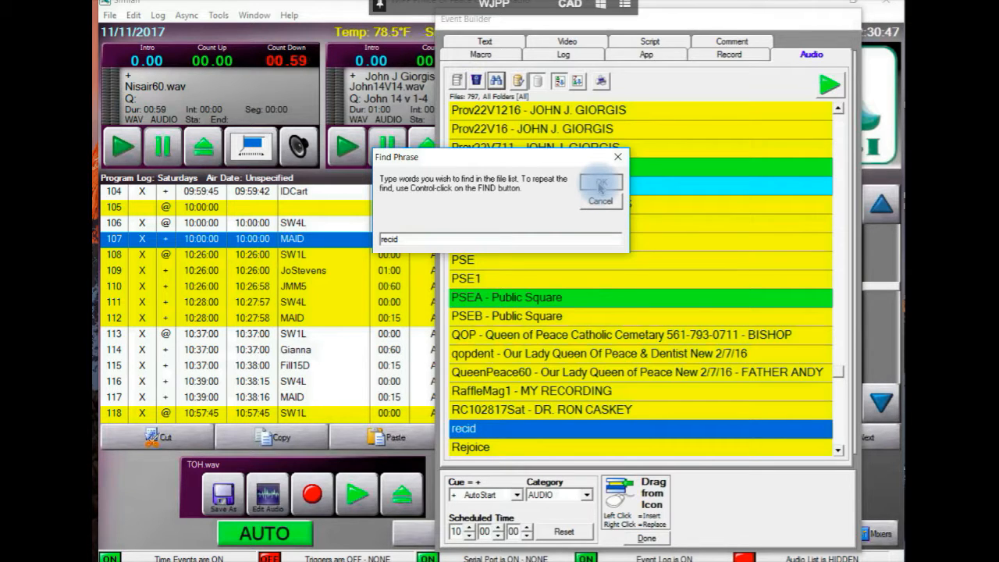
left_click(601, 187)
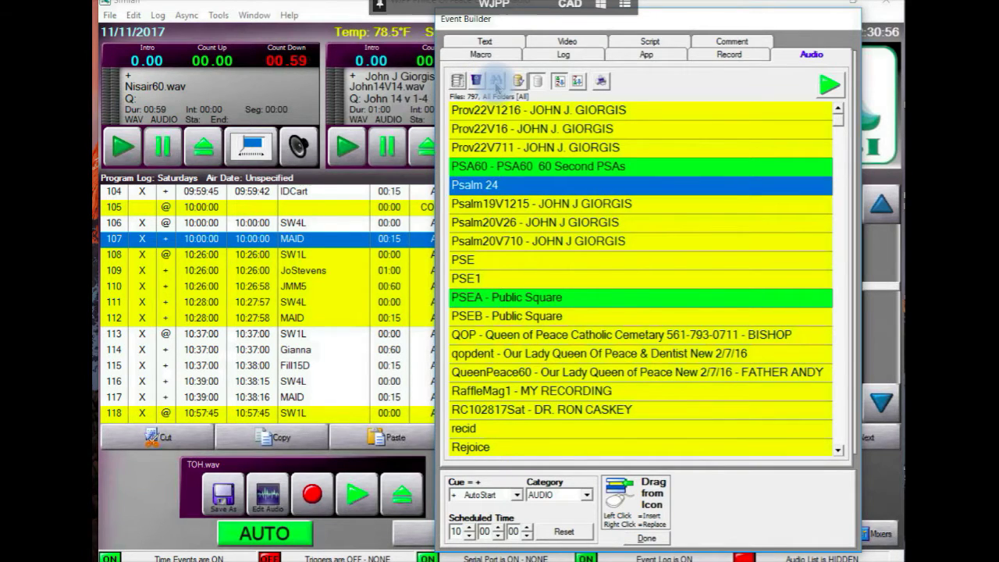
left_click(495, 81)
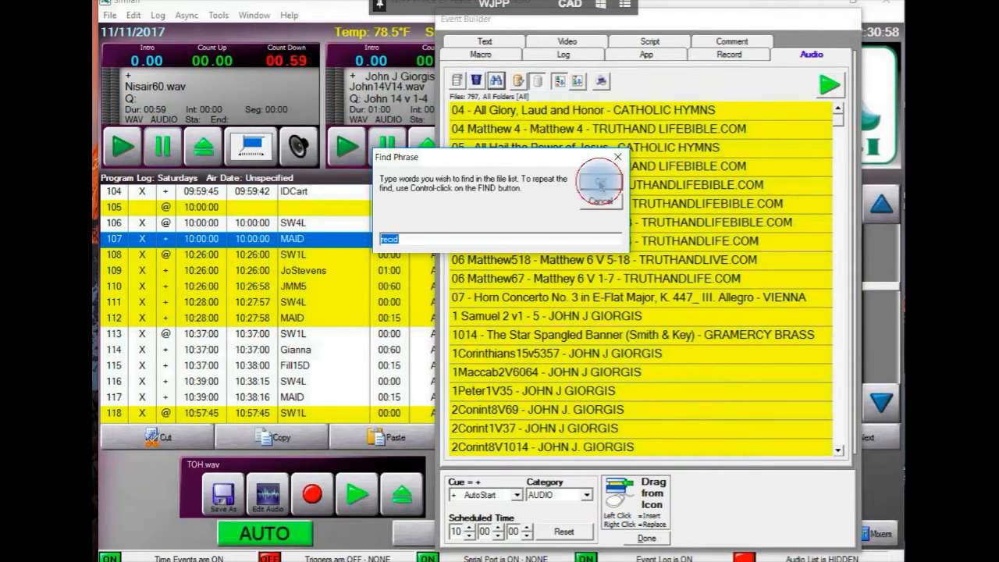
left_click(598, 181)
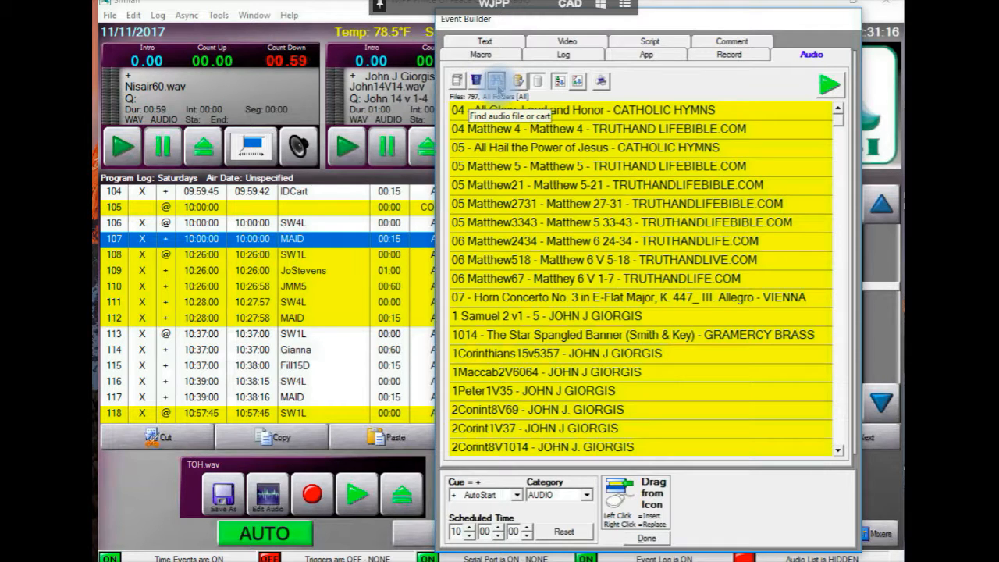
left_click(477, 82)
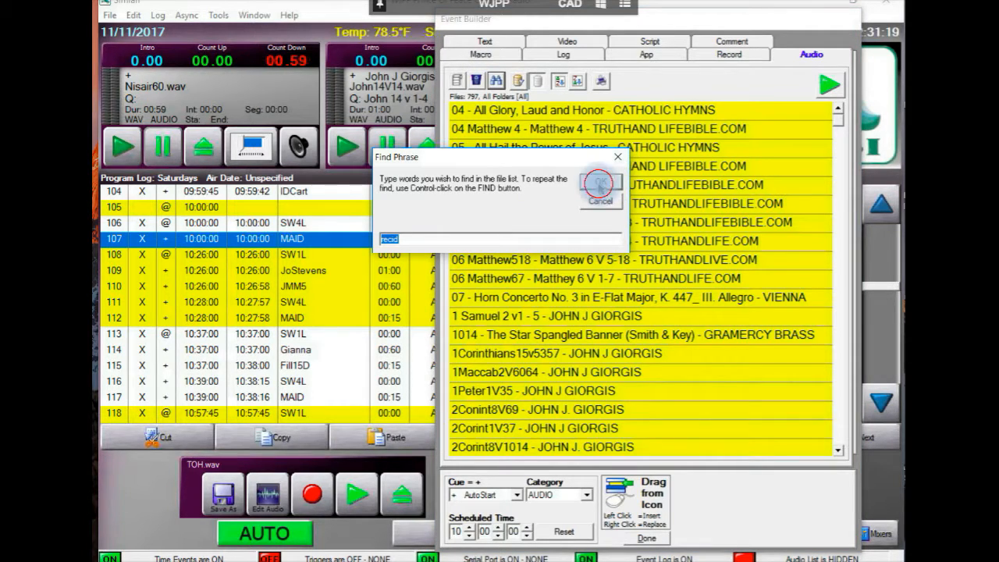
left_click(600, 185)
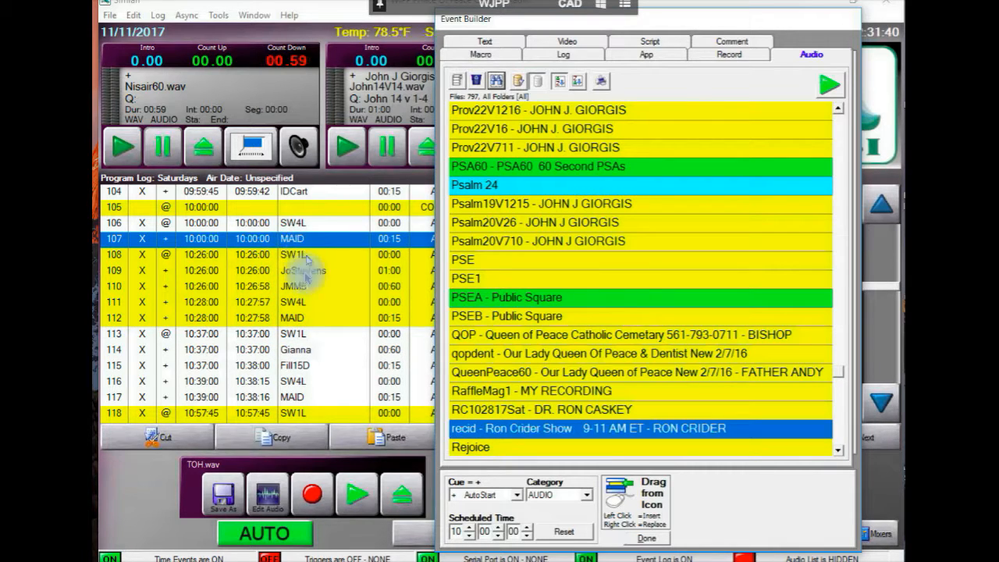
mouse_move(311, 312)
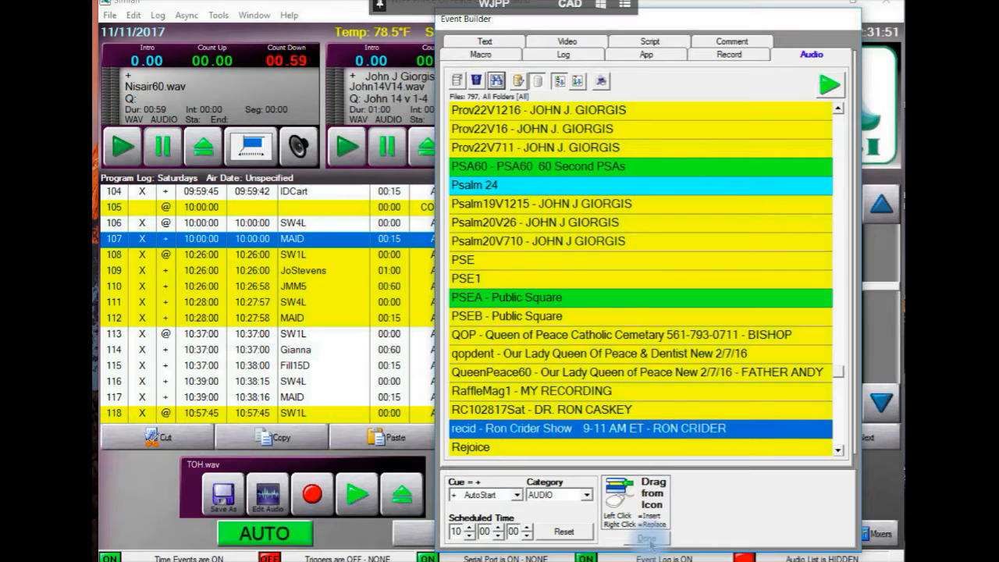
- Close Event Builder with Done
left_click(646, 539)
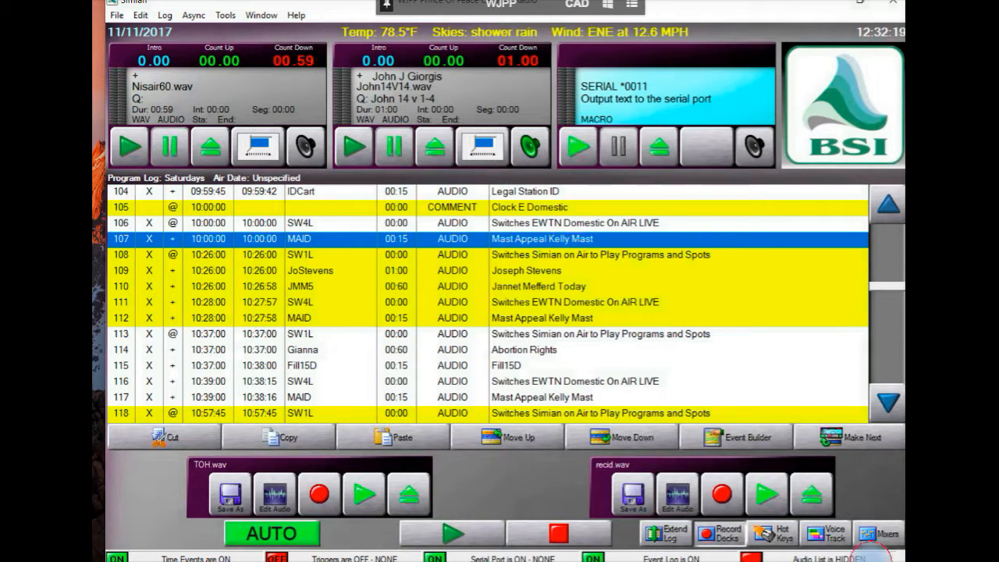
- Open the Dimension 4 time-sync window from the system tray
left_click(878, 533)
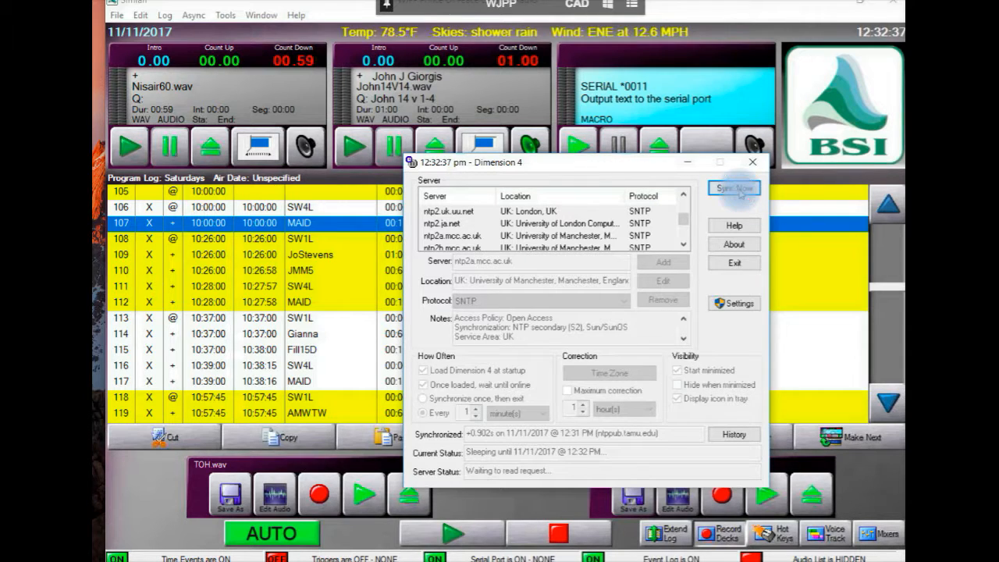
- Sync the clock now, dismiss the 0.39-second adjustment notice, and close Dimension 4
left_click(734, 187)
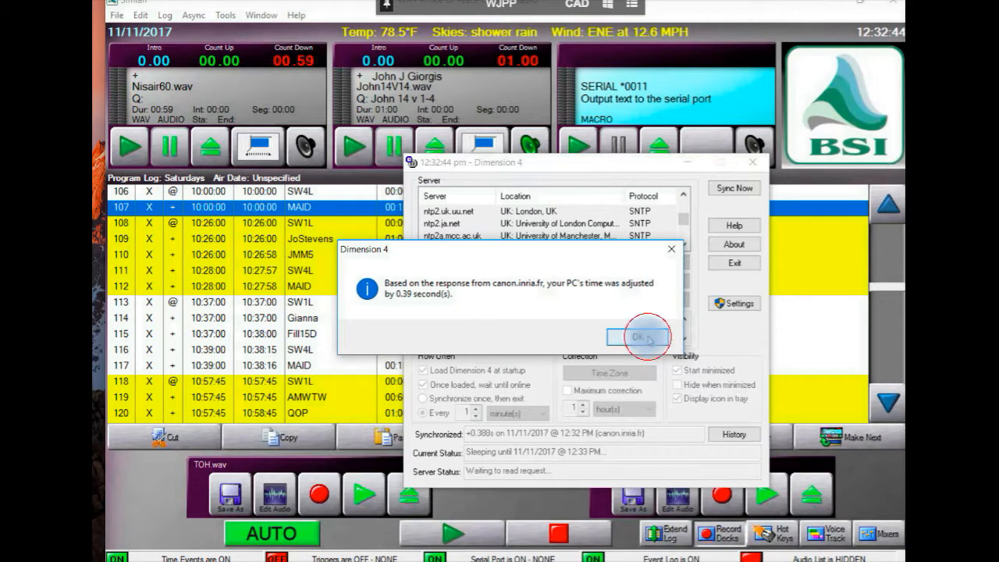
left_click(639, 336)
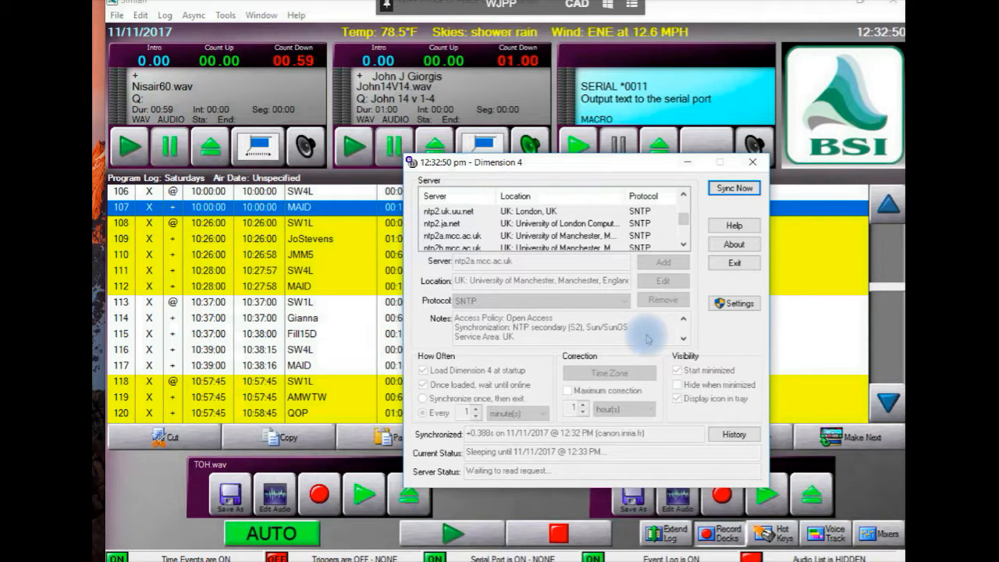
mouse_move(683, 162)
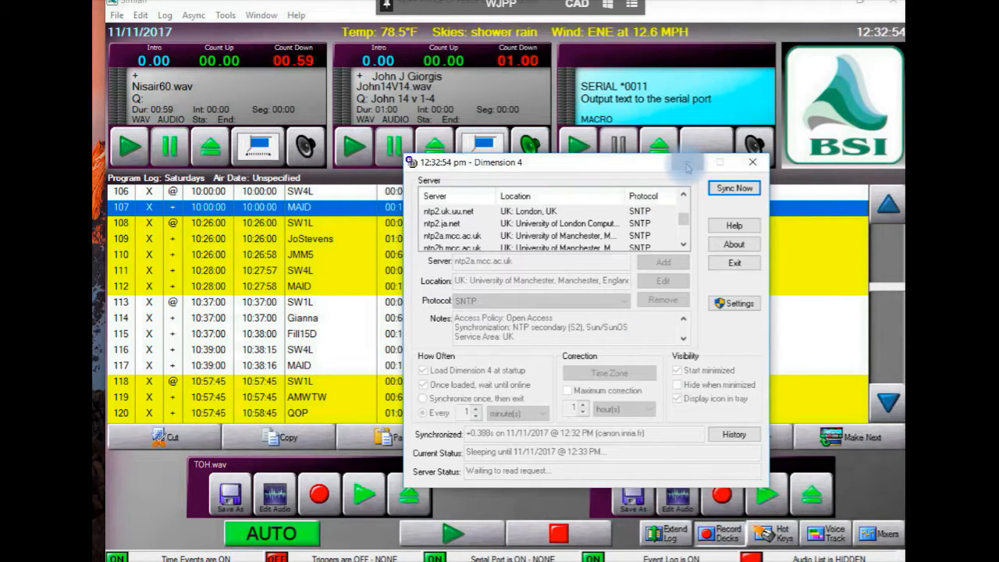
left_click(752, 161)
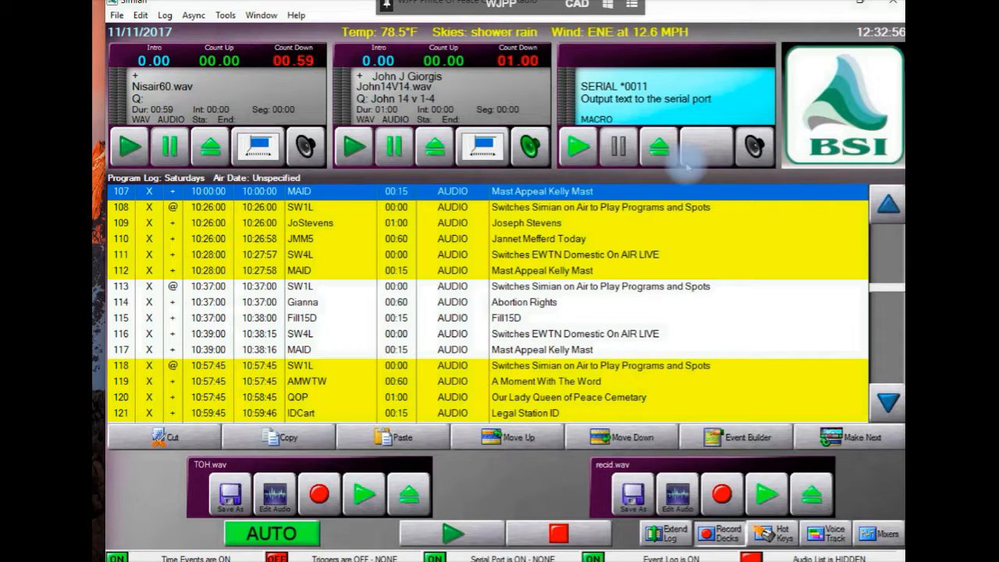